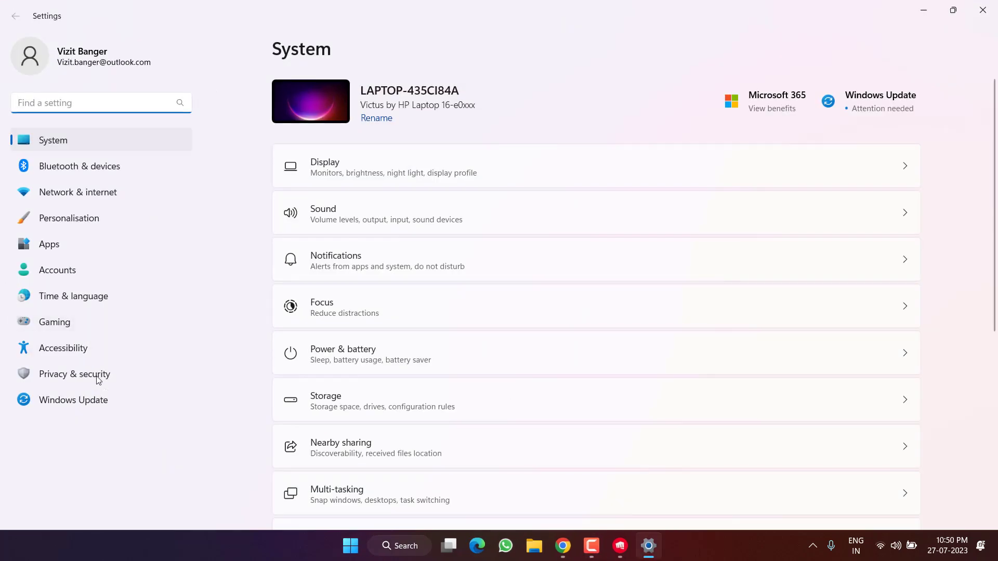
Step: Open the Windows Update page to see the pending security and driver updates
click(73, 400)
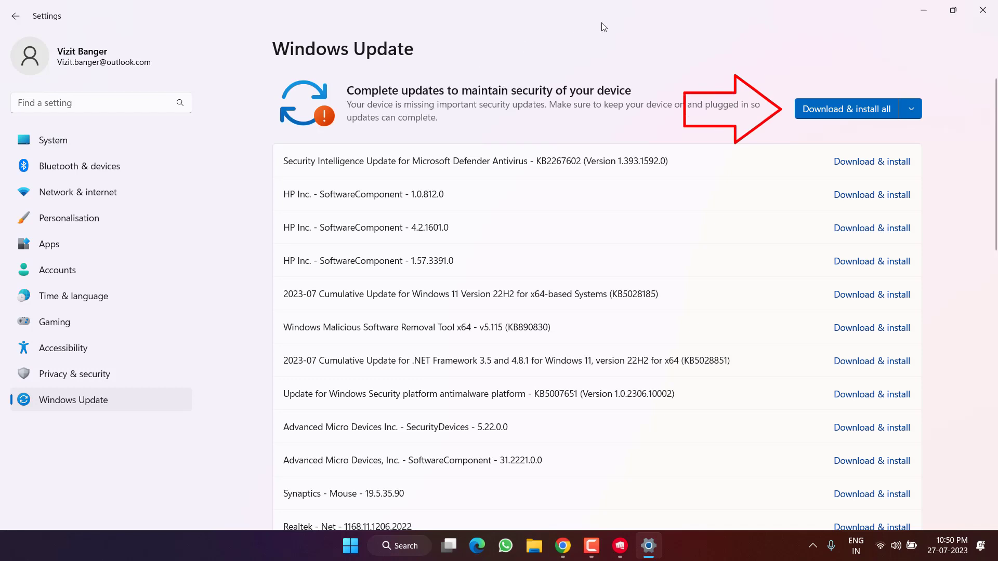
mouse_move(756, 54)
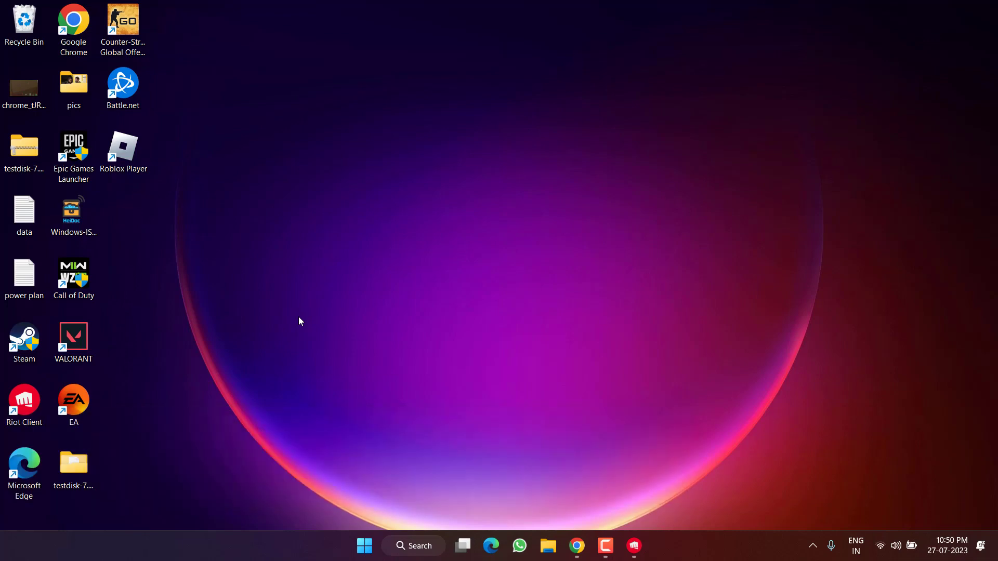
mouse_move(223, 281)
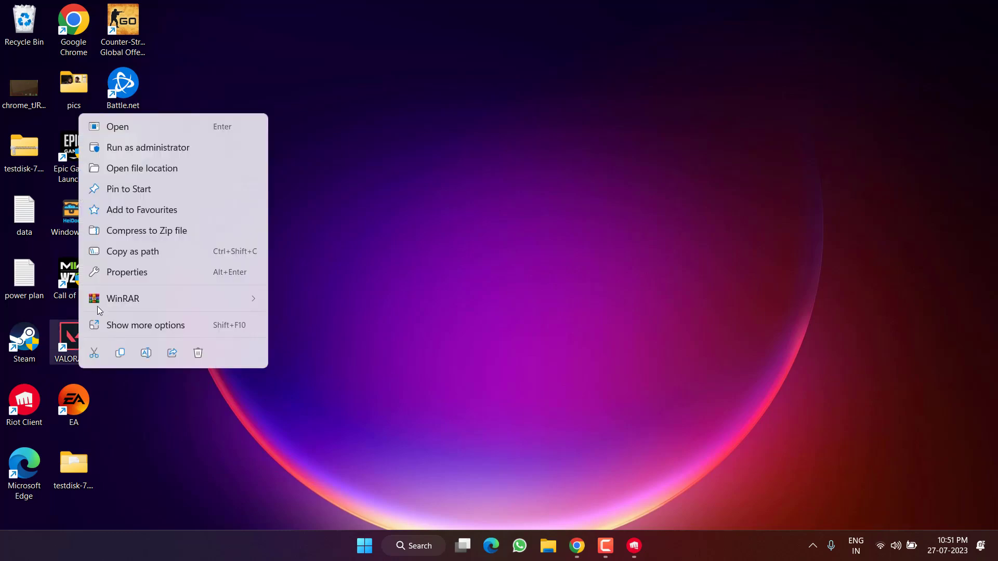
Step: Tick 'Run this program as an administrator' in the VALORANT shortcut's Compatibility properties and apply
click(127, 272)
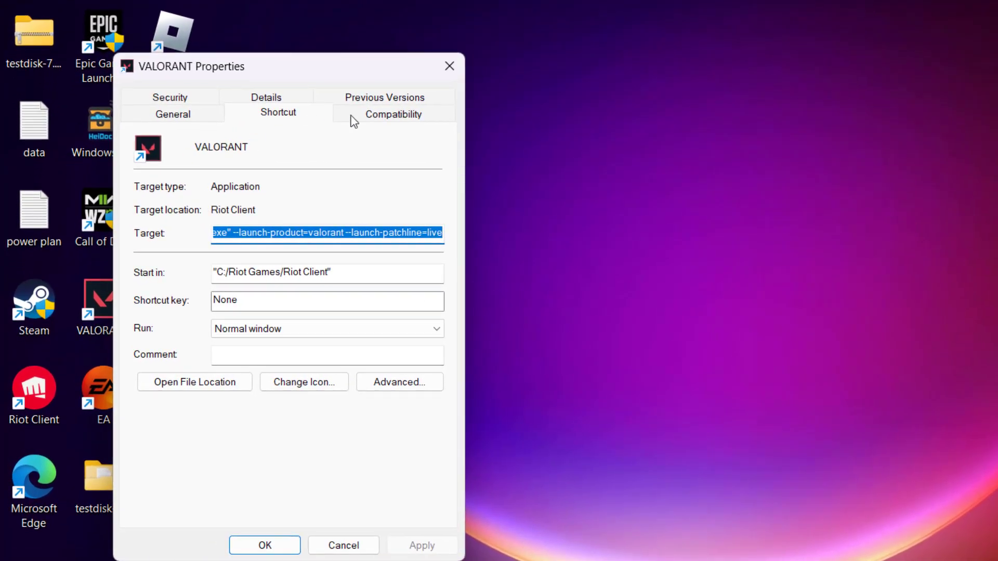
click(393, 114)
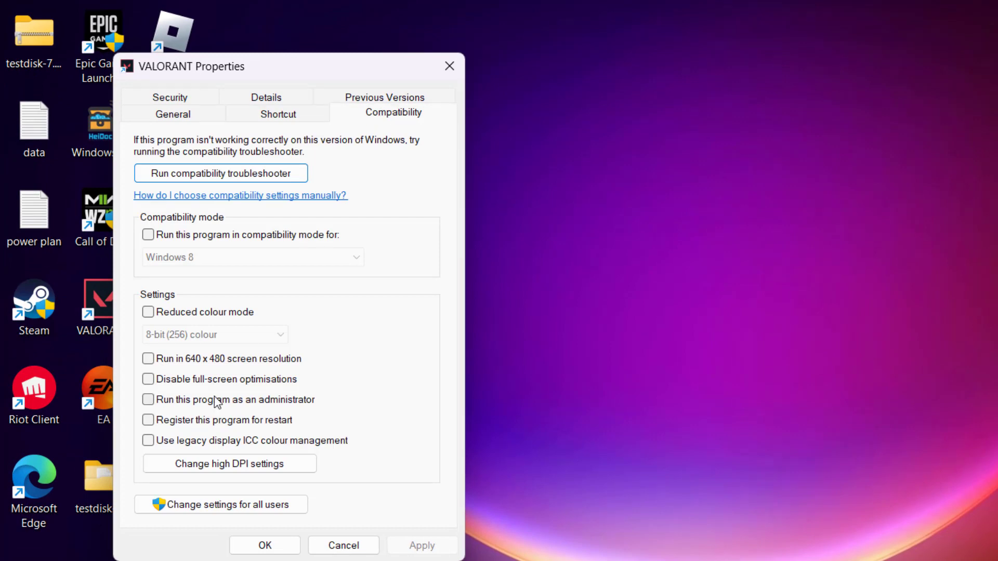
click(147, 399)
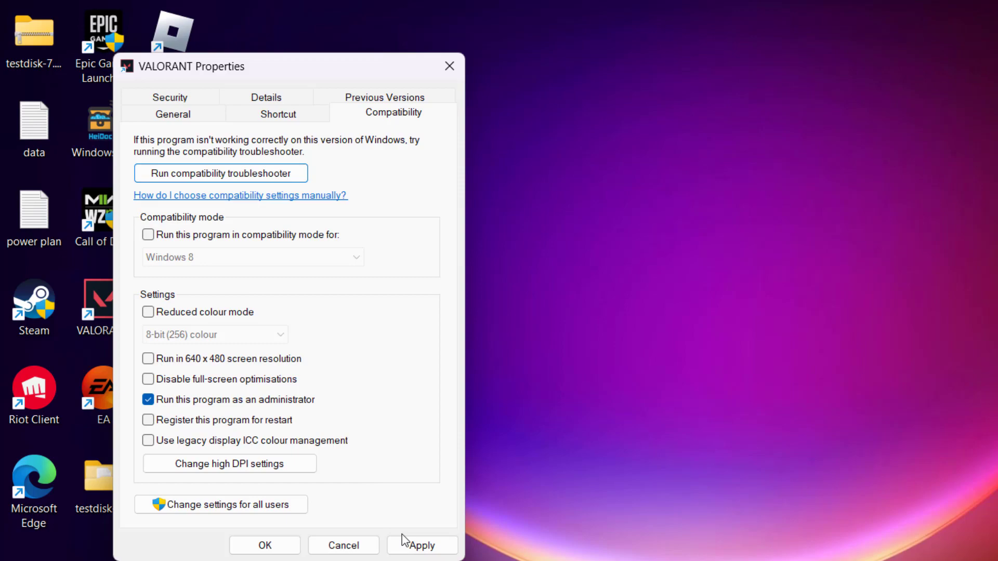
click(265, 545)
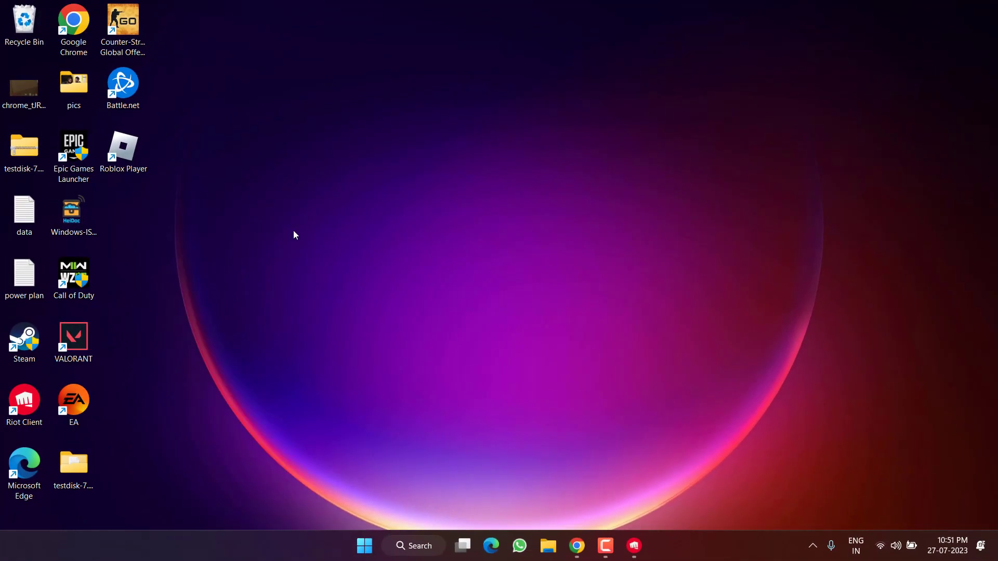
Step: Launch VALORANT from the desktop shortcut and sign out of the Riot account via the profile menu
click(73, 337)
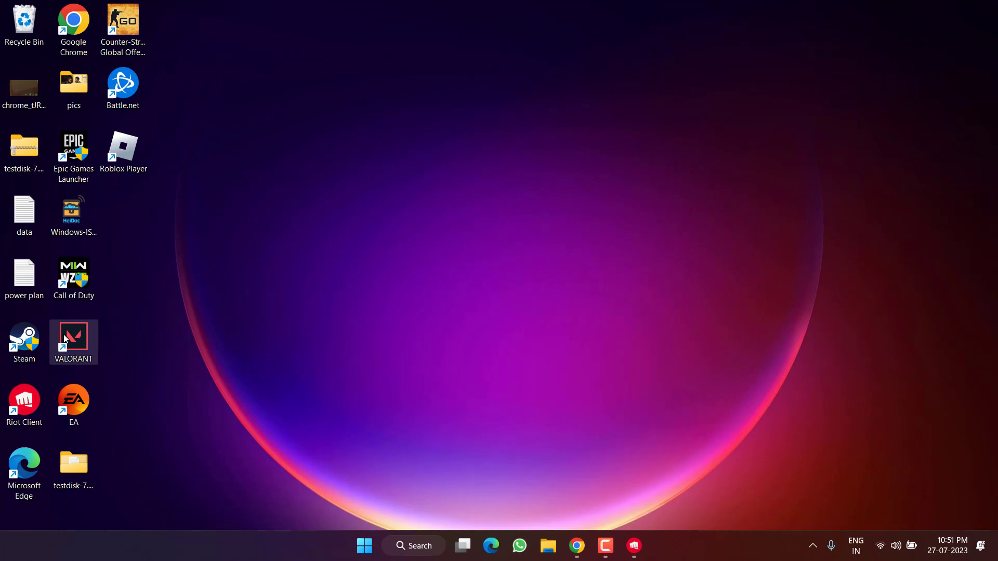
mouse_move(483, 224)
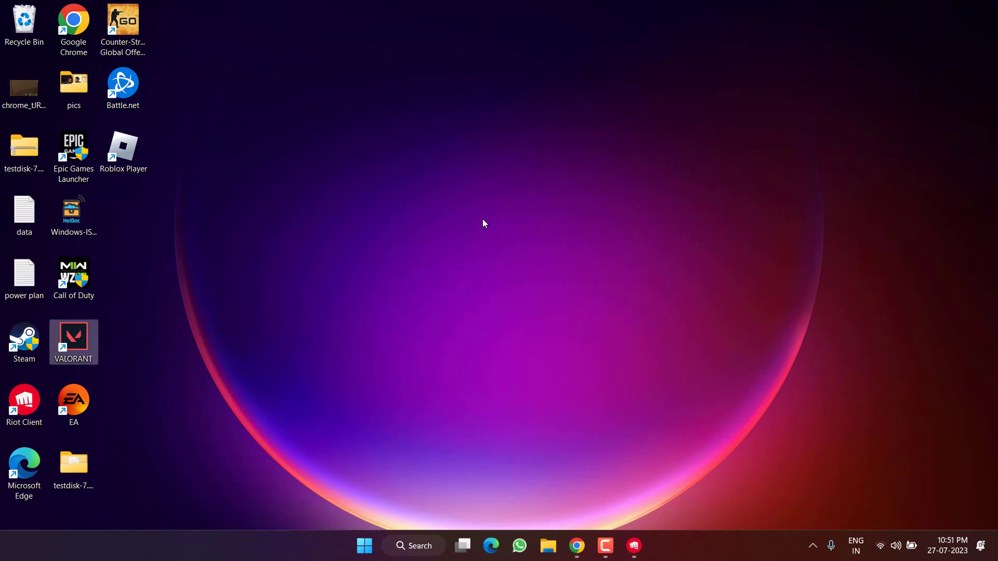
double_click(74, 342)
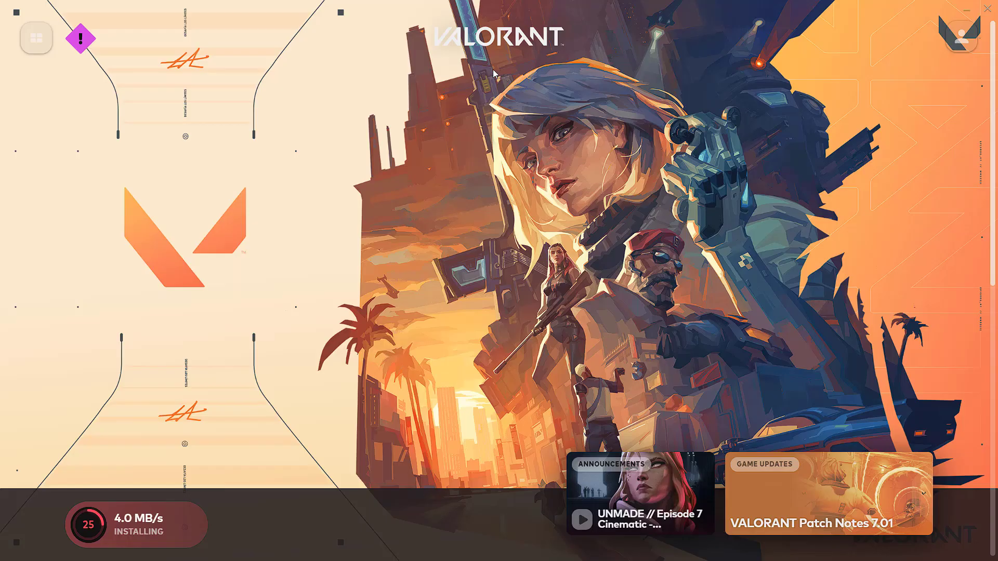
mouse_move(960, 37)
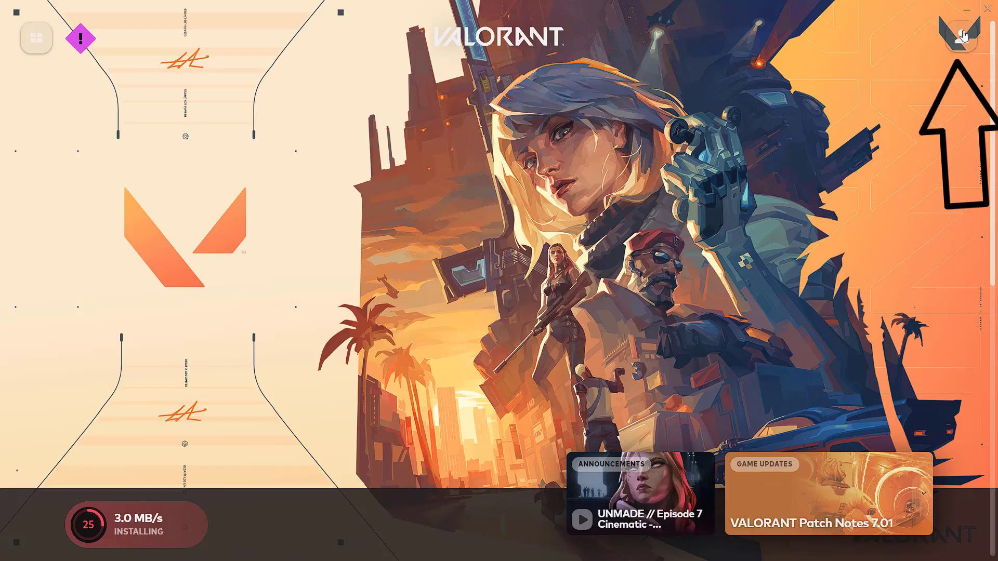
click(961, 37)
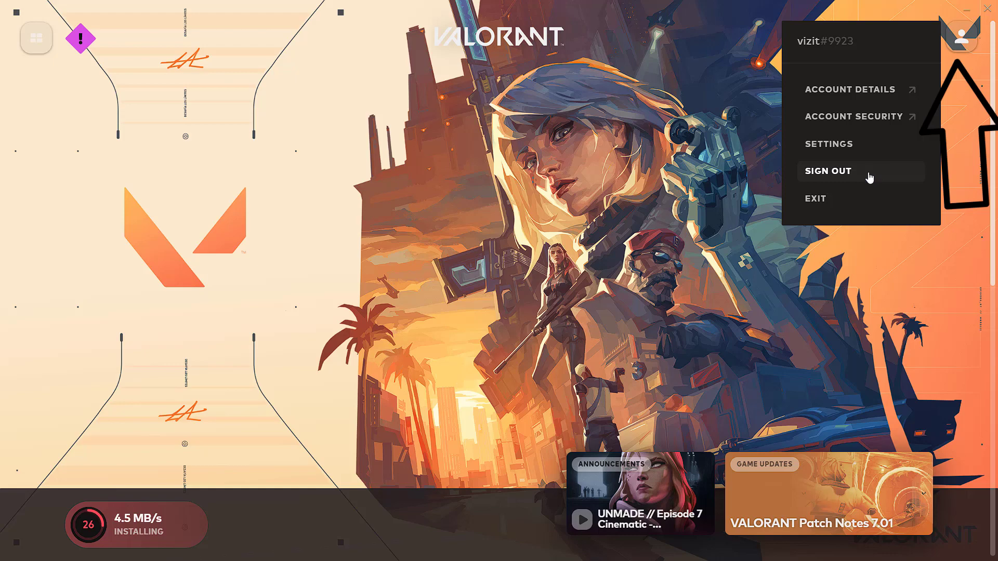
mouse_move(790, 177)
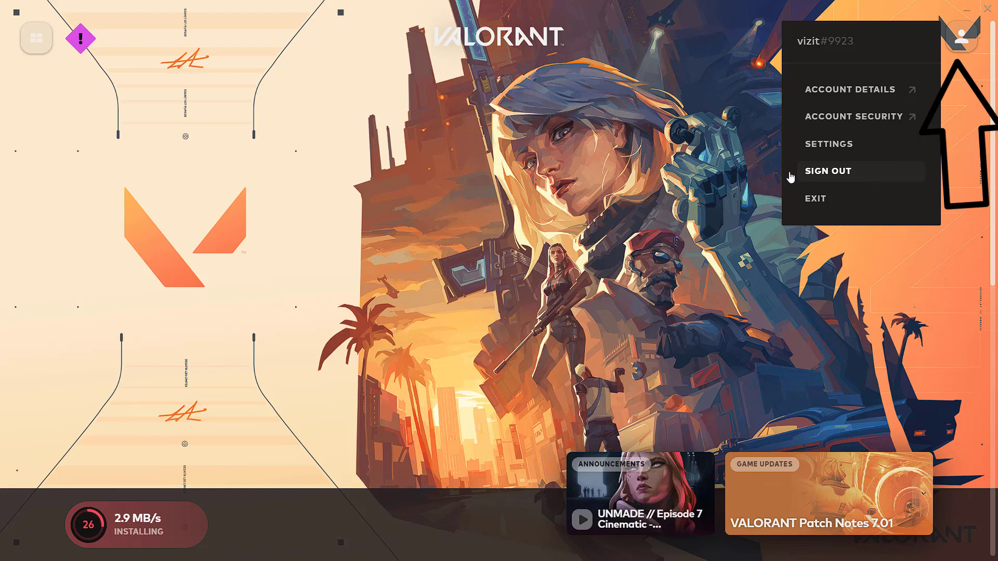
click(816, 198)
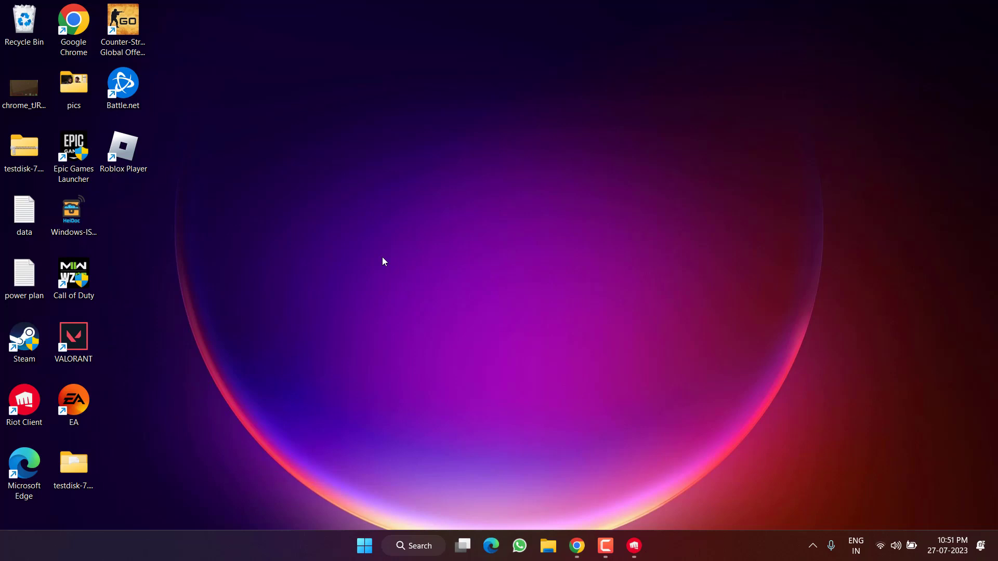
Step: Run ncpa.cpl from the Start menu's Run dialog
right_click(364, 545)
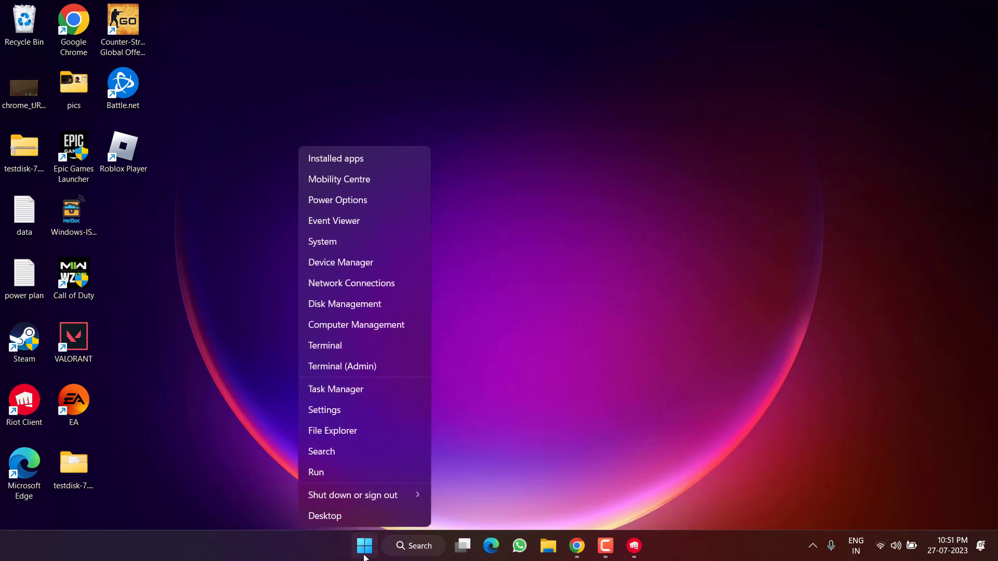
click(315, 472)
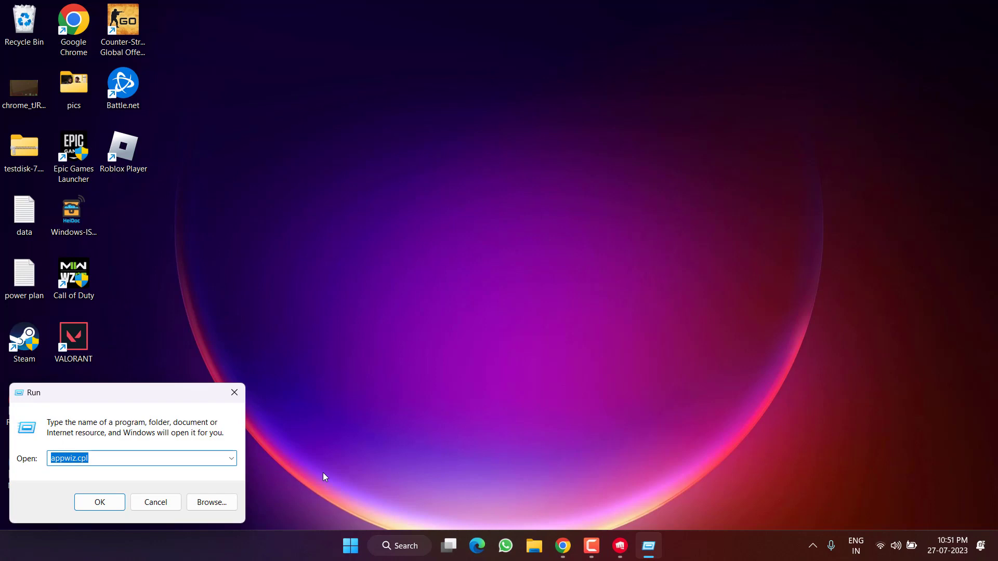
text(ncpa.cpl)
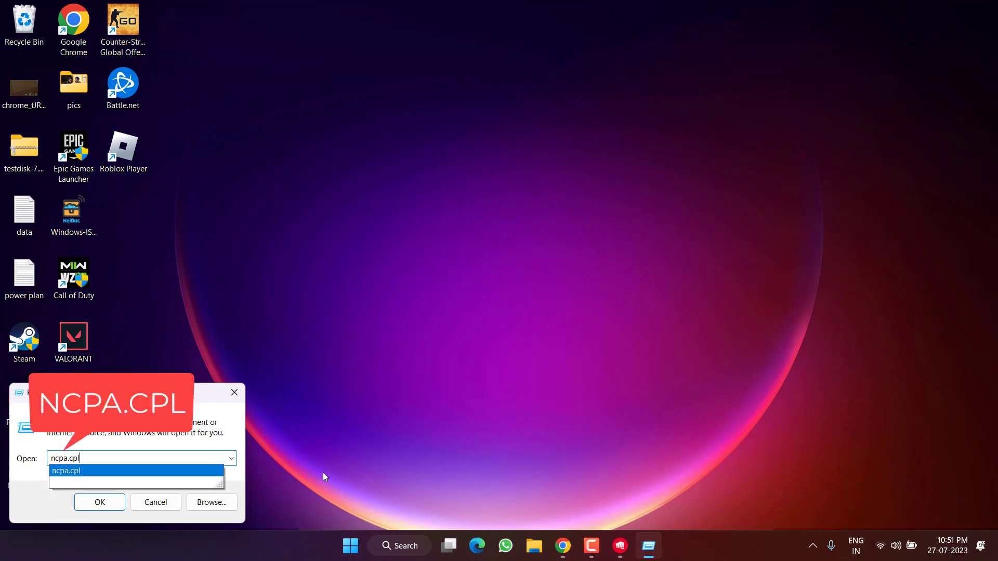
click(99, 502)
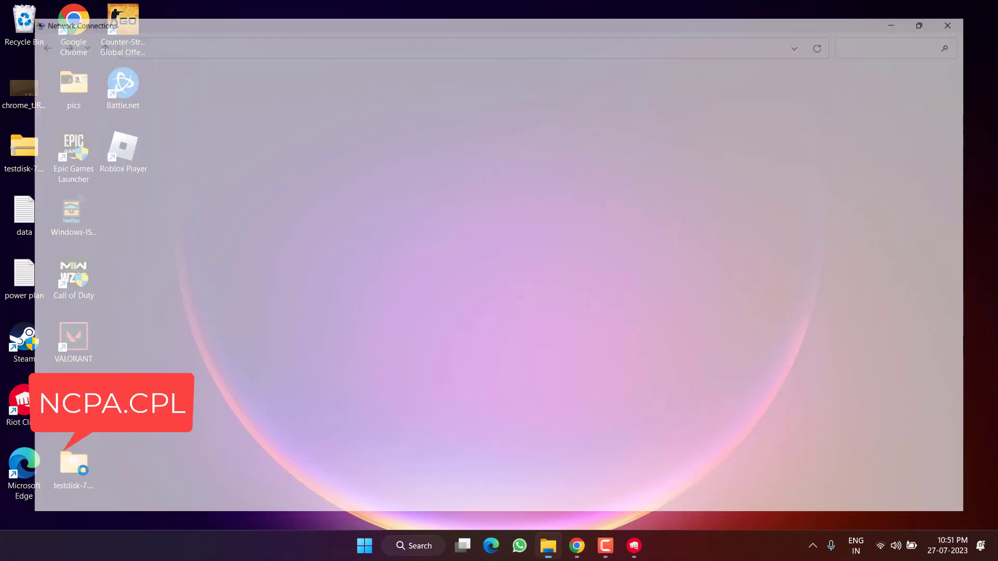
Step: Open the Wi-Fi adapter's Properties and select Internet Protocol Version 4 (TCP/IPv4)
right_click(586, 91)
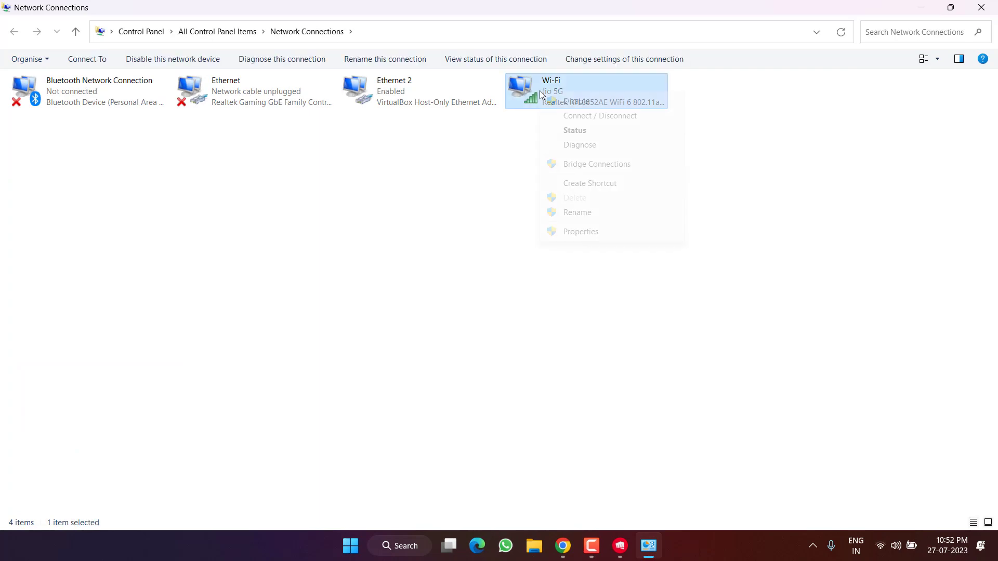
click(579, 239)
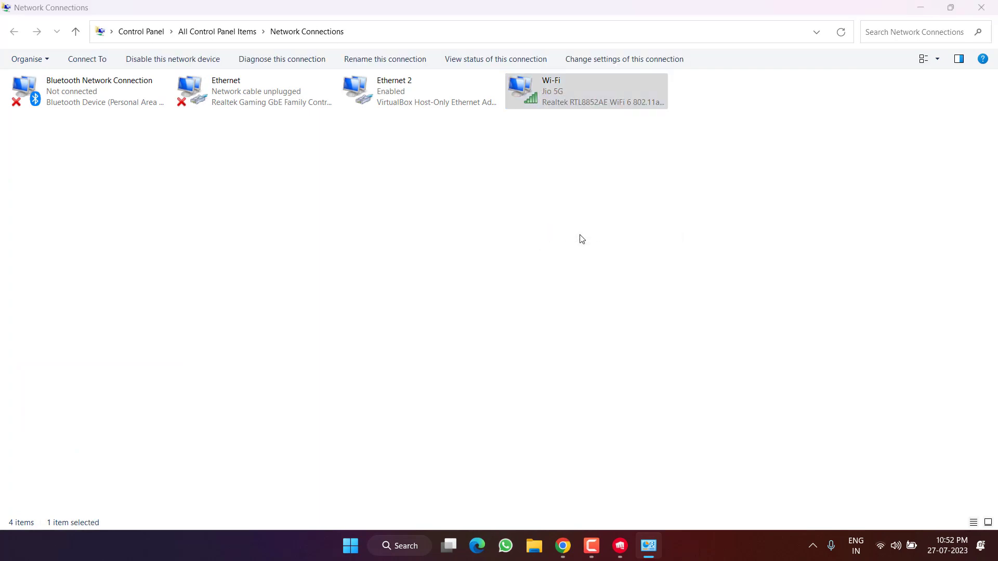
click(623, 58)
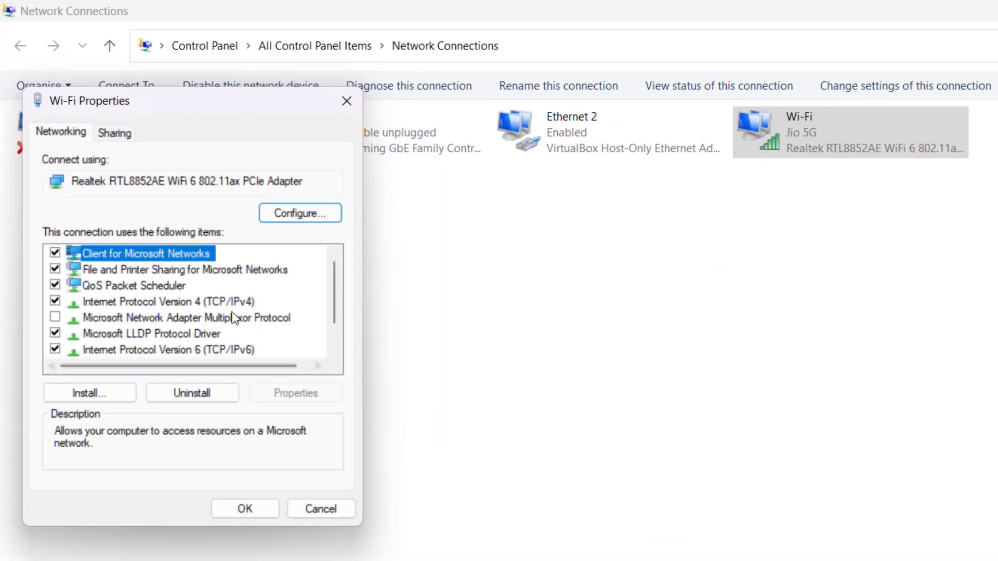
click(165, 300)
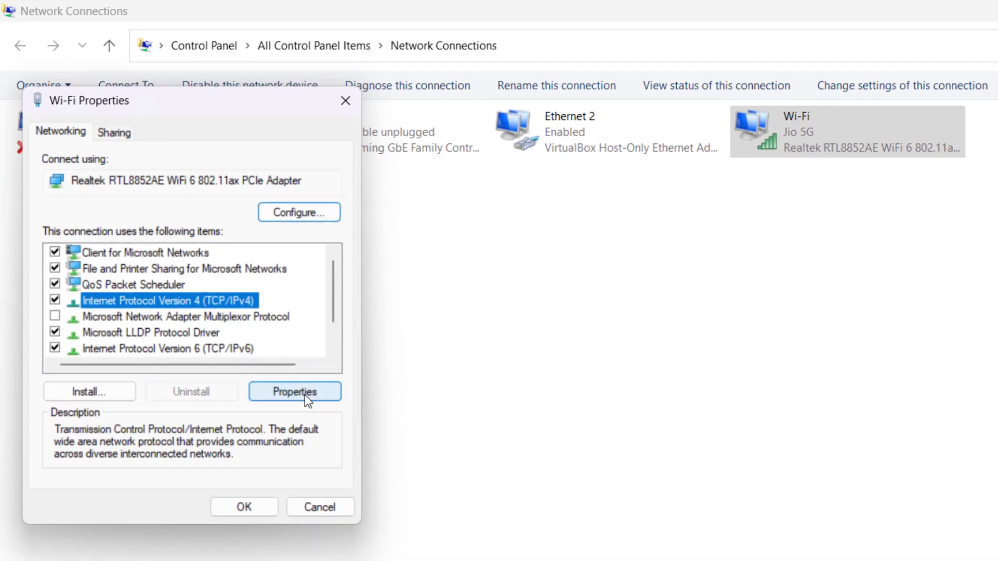
Step: Set Wi-Fi IPv4 DNS servers to 8.8.8.8 and 8.8.4.4, save, and close the properties
click(294, 391)
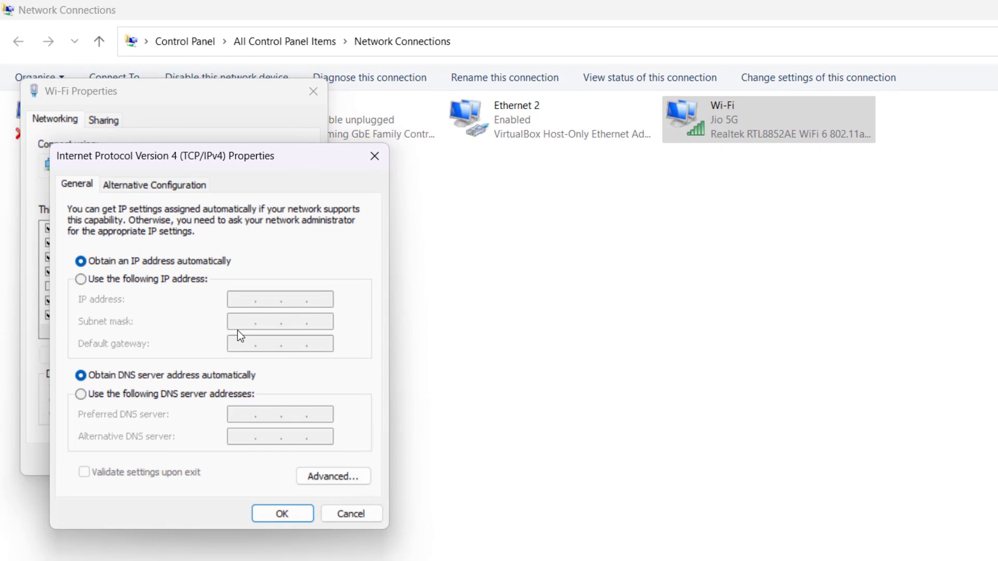
mouse_move(51, 410)
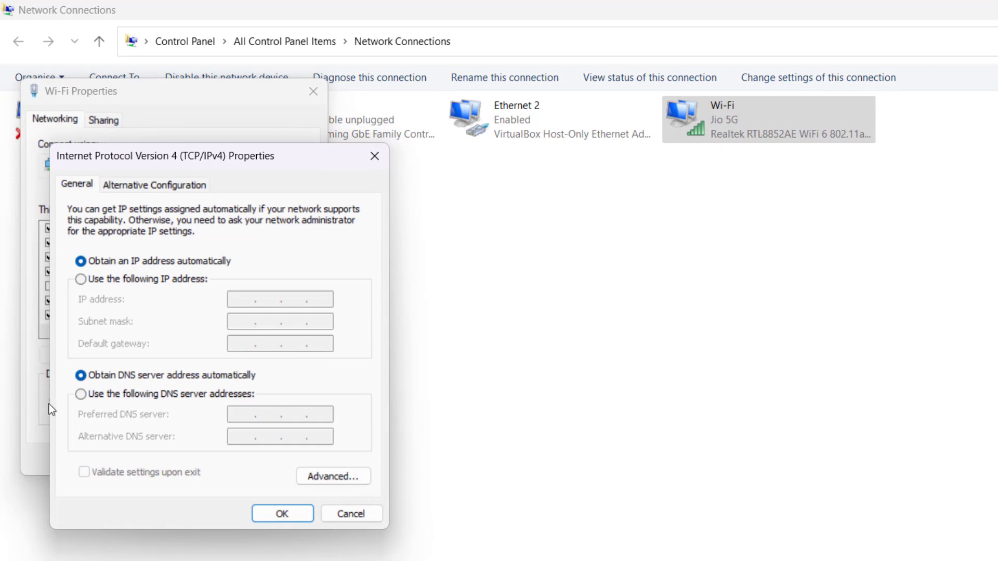
click(81, 394)
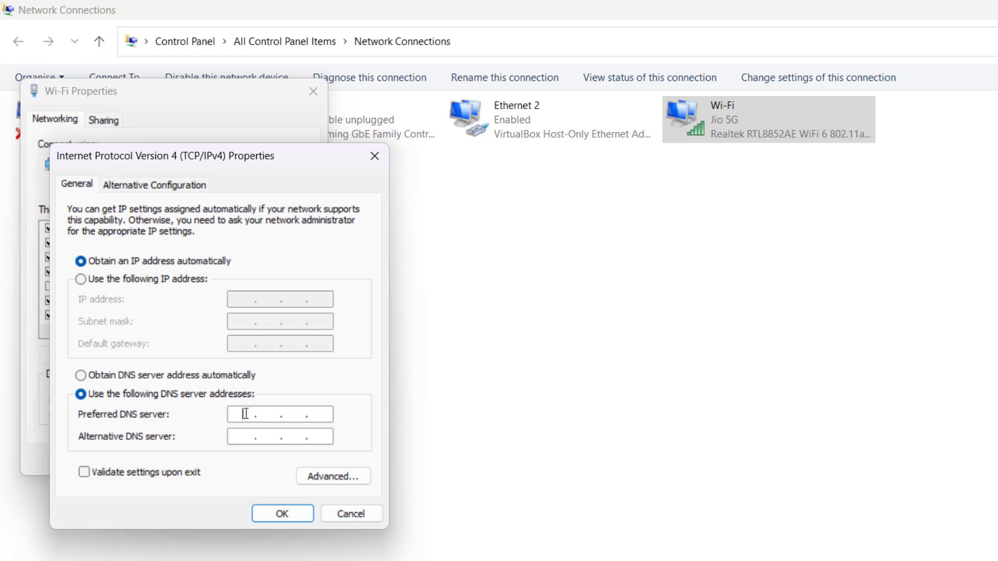
text(8.8.)
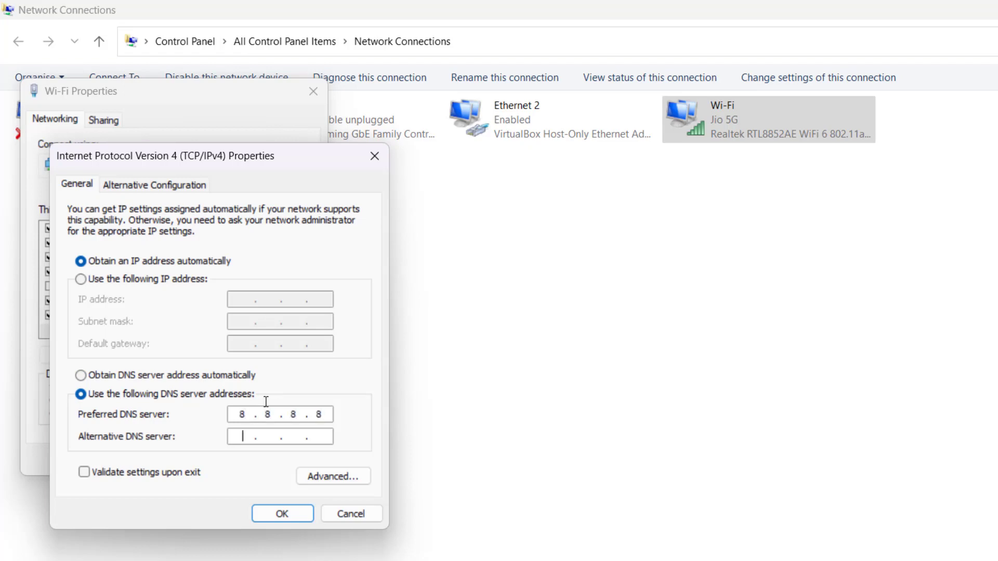
text(8.8.4.4)
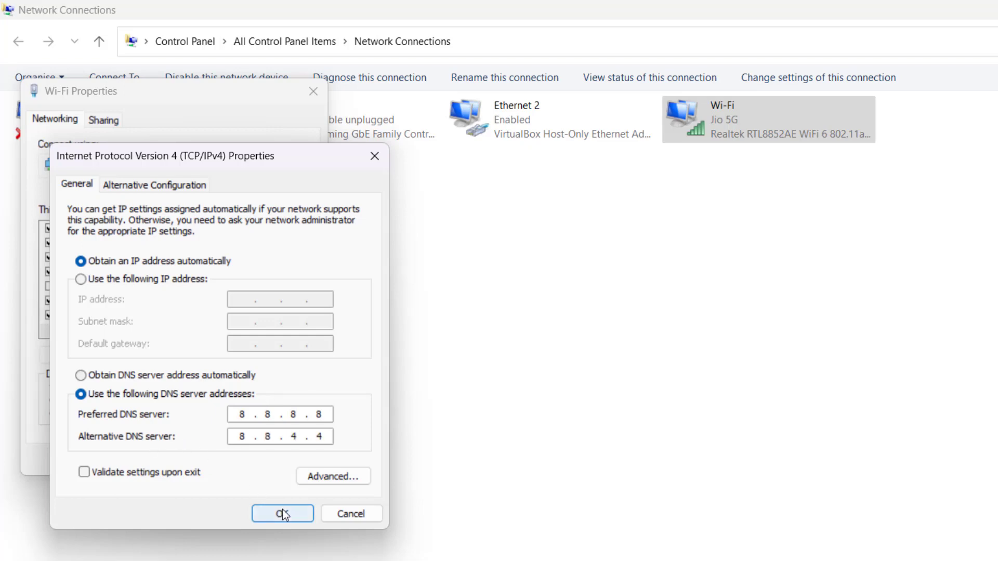
click(281, 514)
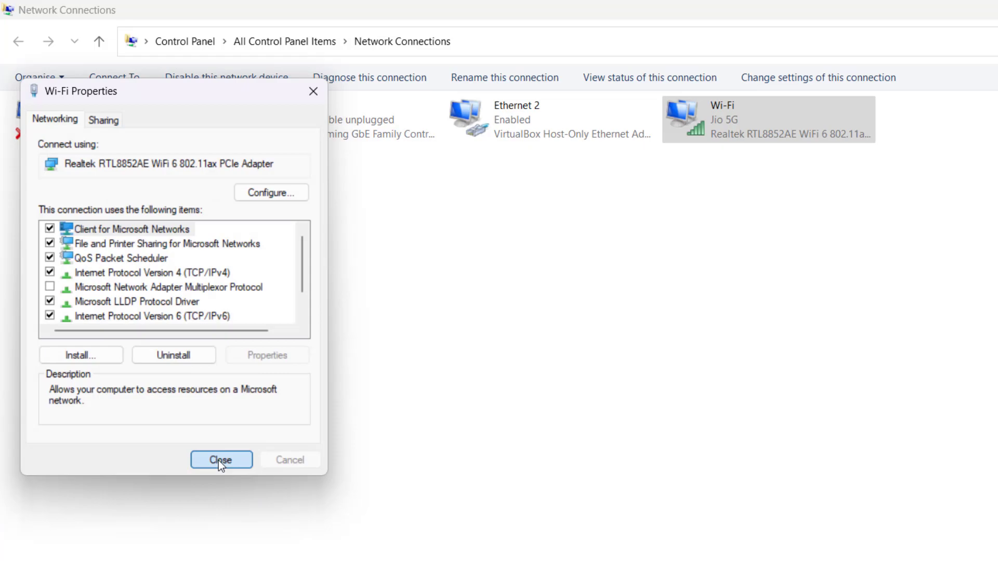
click(221, 459)
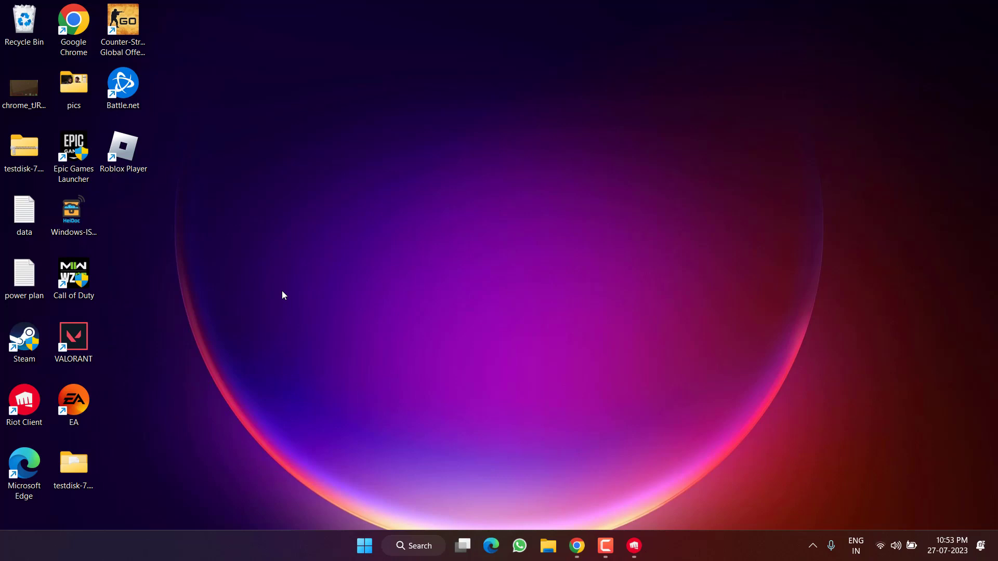
mouse_move(374, 166)
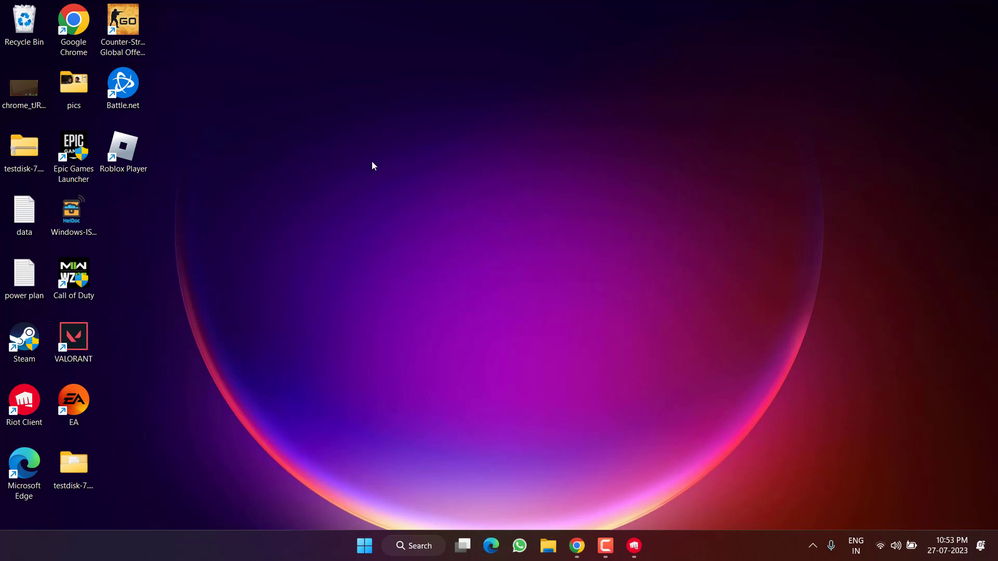
mouse_move(491, 546)
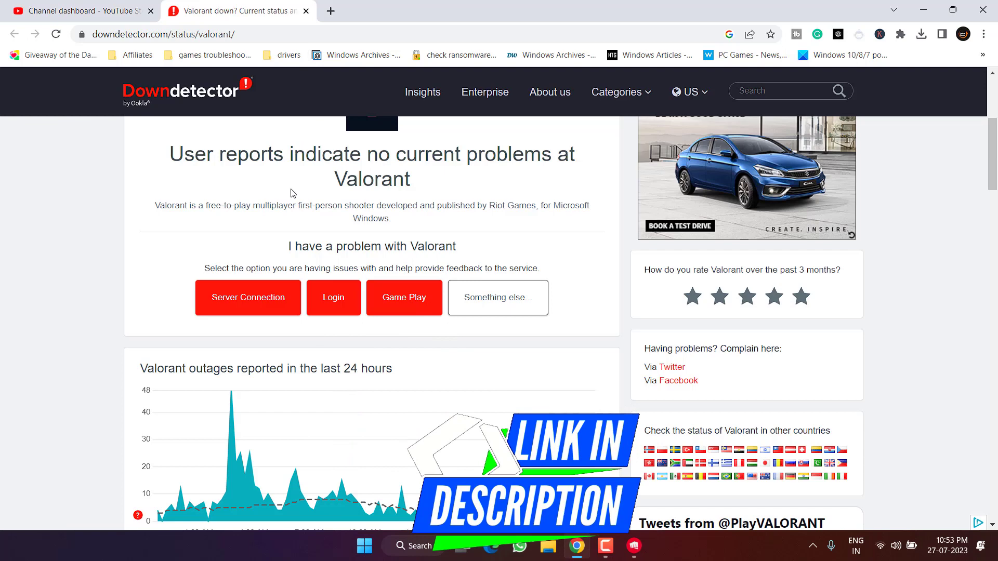
Step: Scroll Downdetector's VALORANT page down to the 24-hour outage chart
scroll(down, 3)
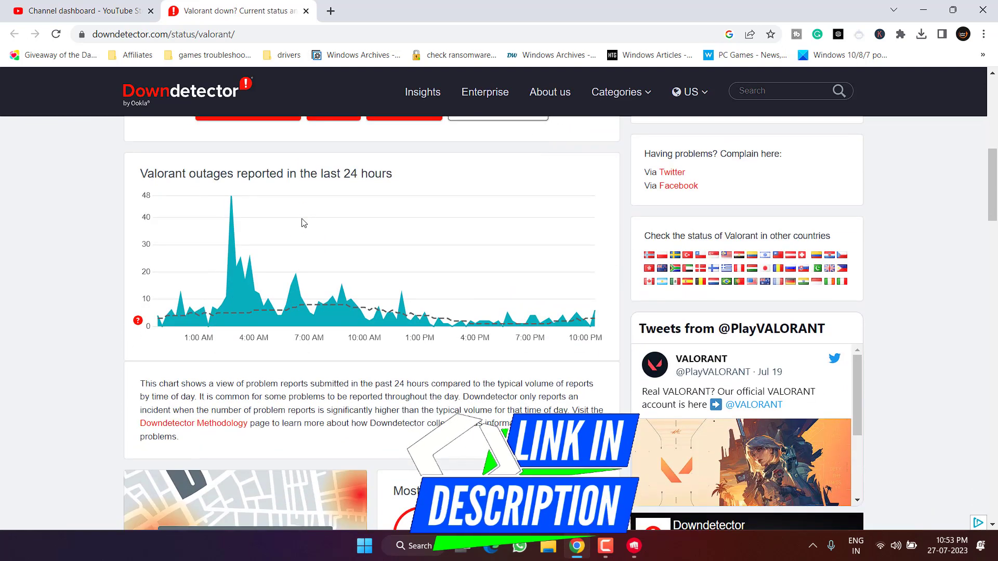
mouse_move(425, 313)
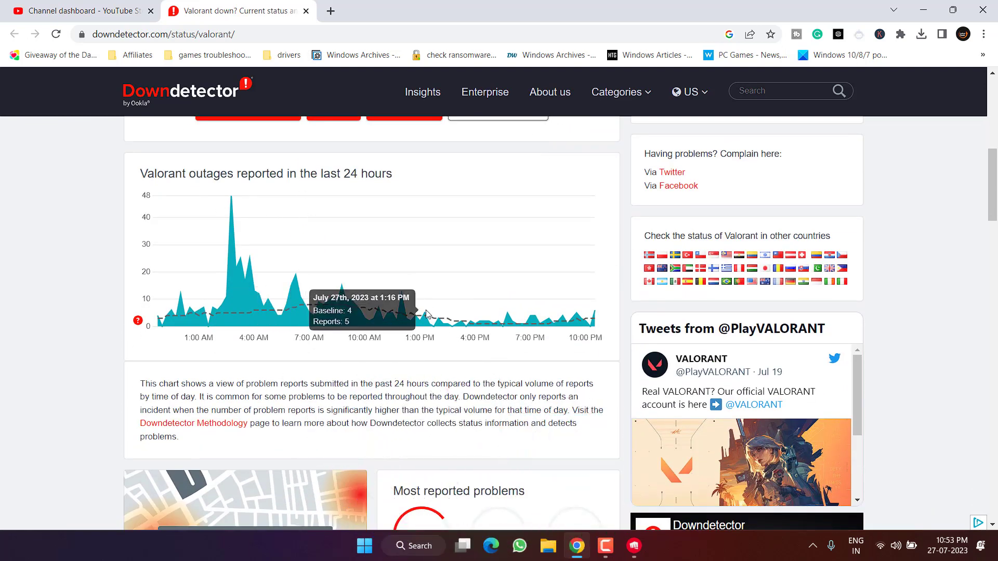
mouse_move(598, 318)
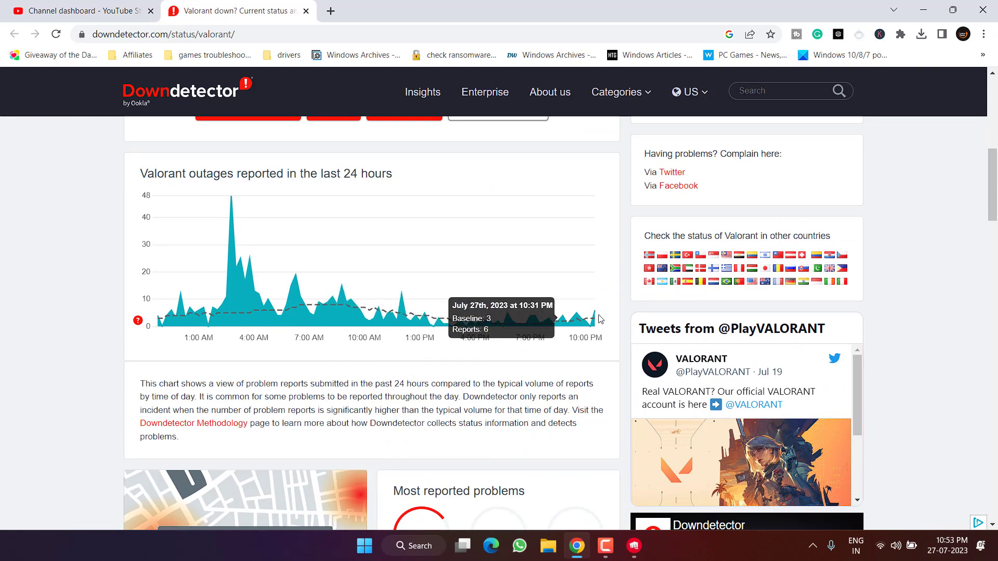
mouse_move(628, 315)
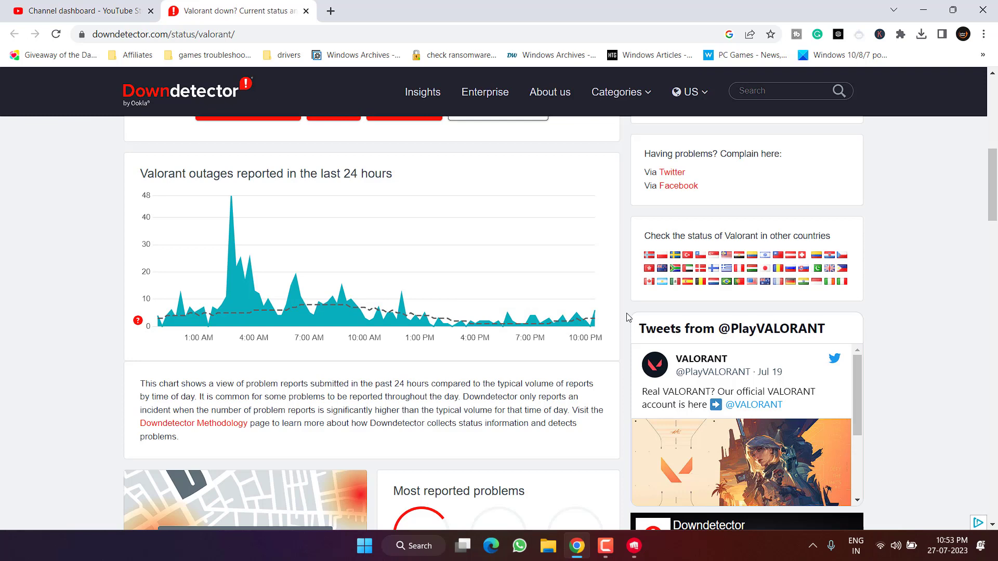
mouse_move(490, 546)
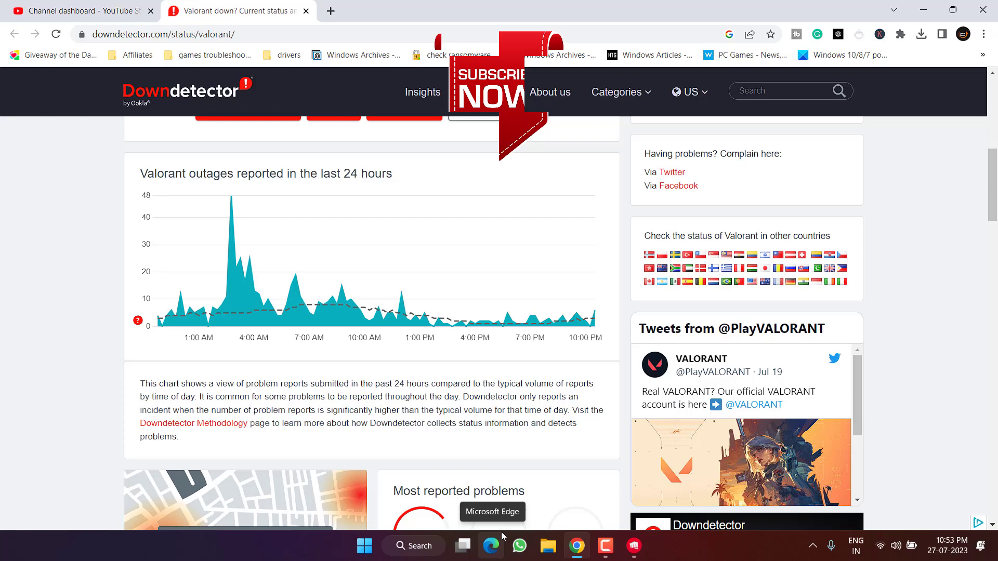